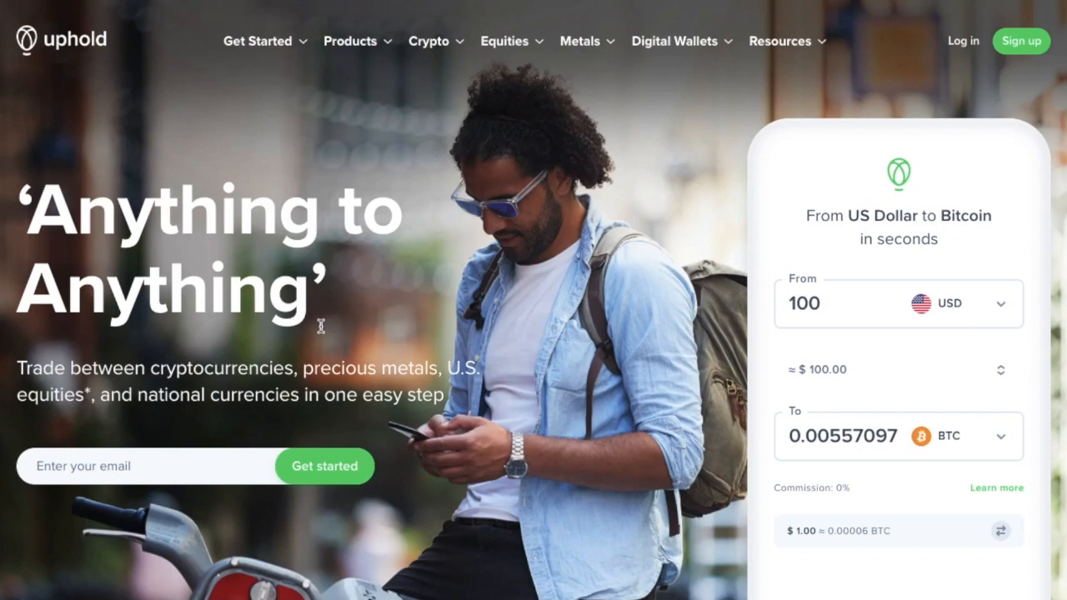
Scroll the homepage past the asset counts to the features grid with commission-free trading and debit card.
scroll(down, 3)
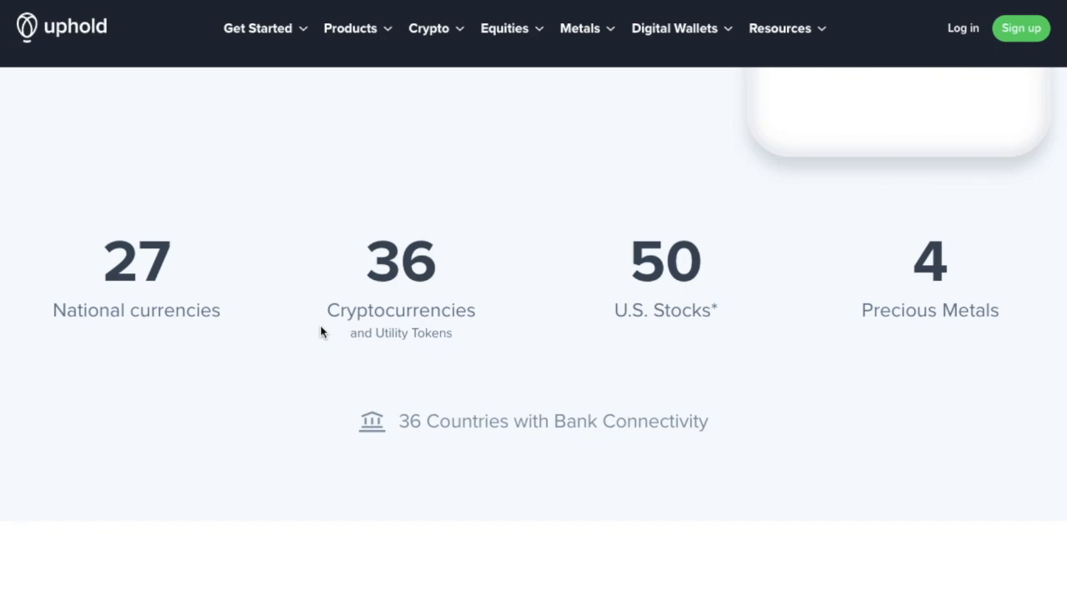
scroll(down, 3)
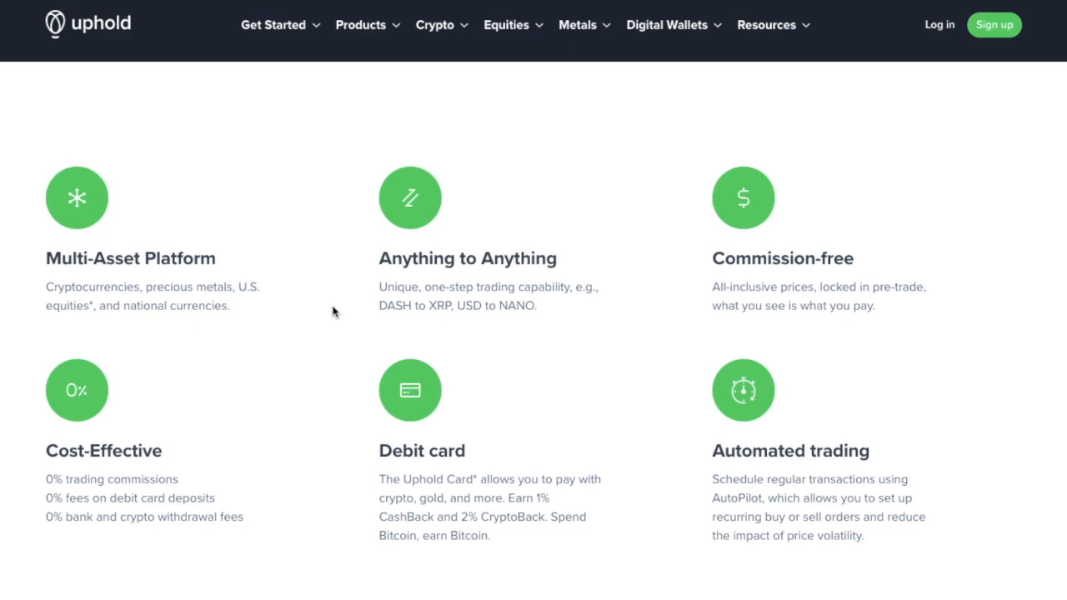
scroll(up, 3)
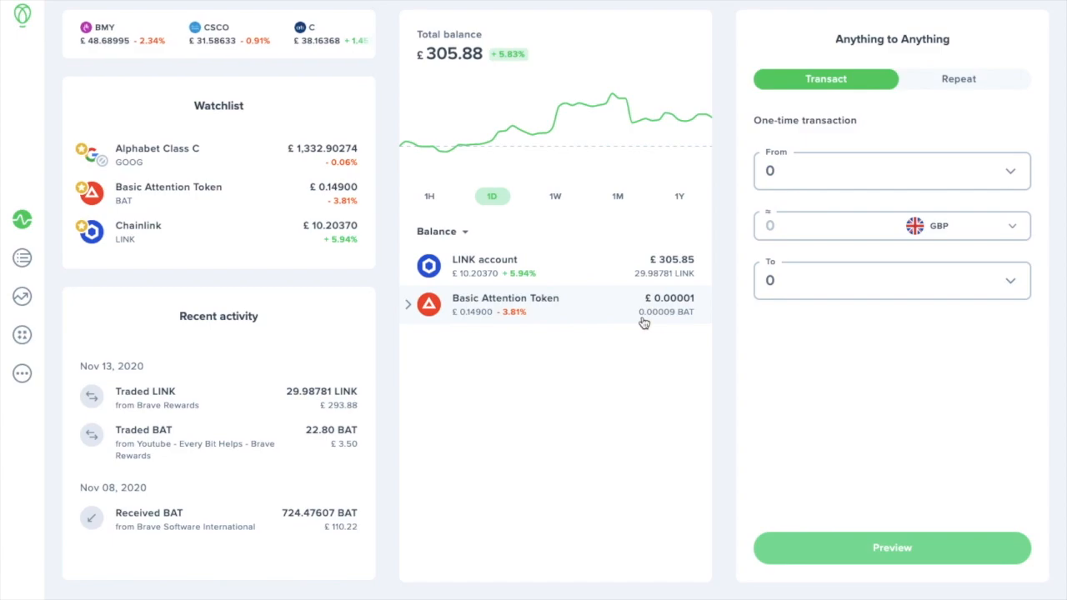
mouse_move(22, 219)
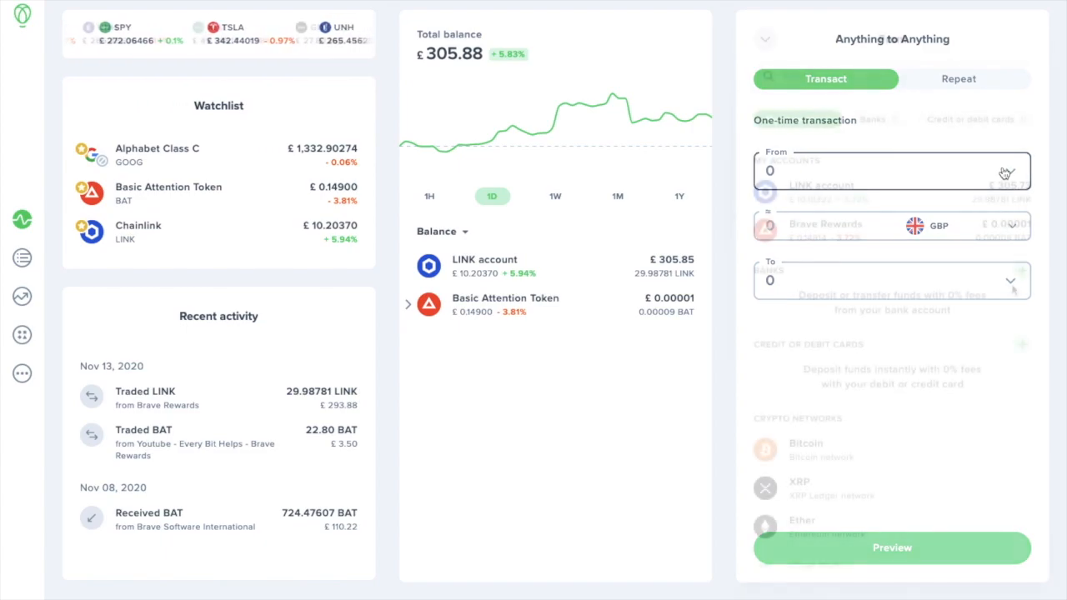
Add a Pound Sterling bank as the funding source to bring up the destination accounts list.
click(1005, 173)
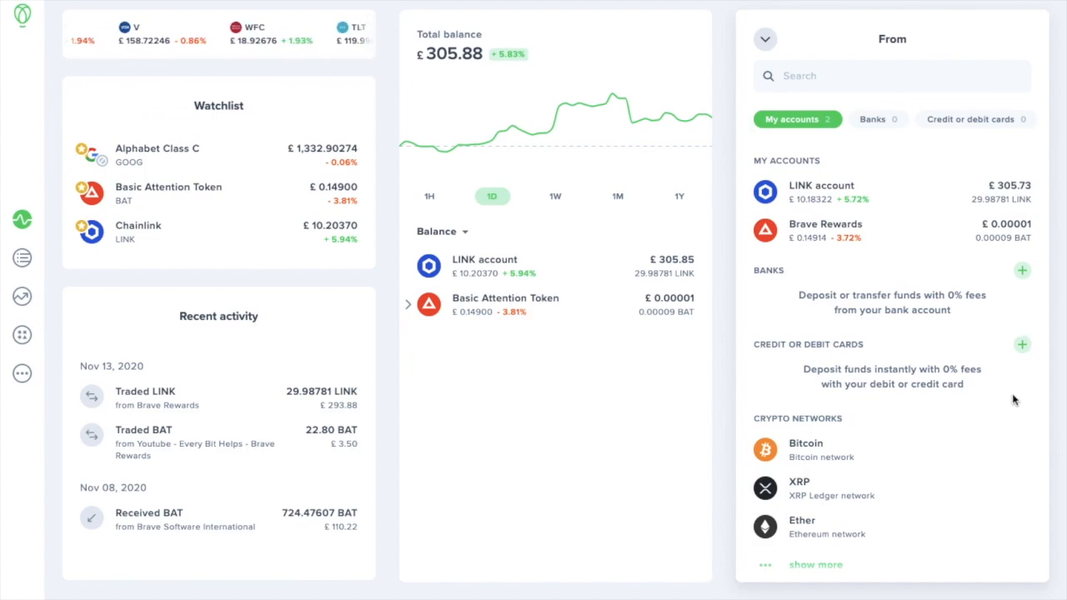
scroll(down, 3)
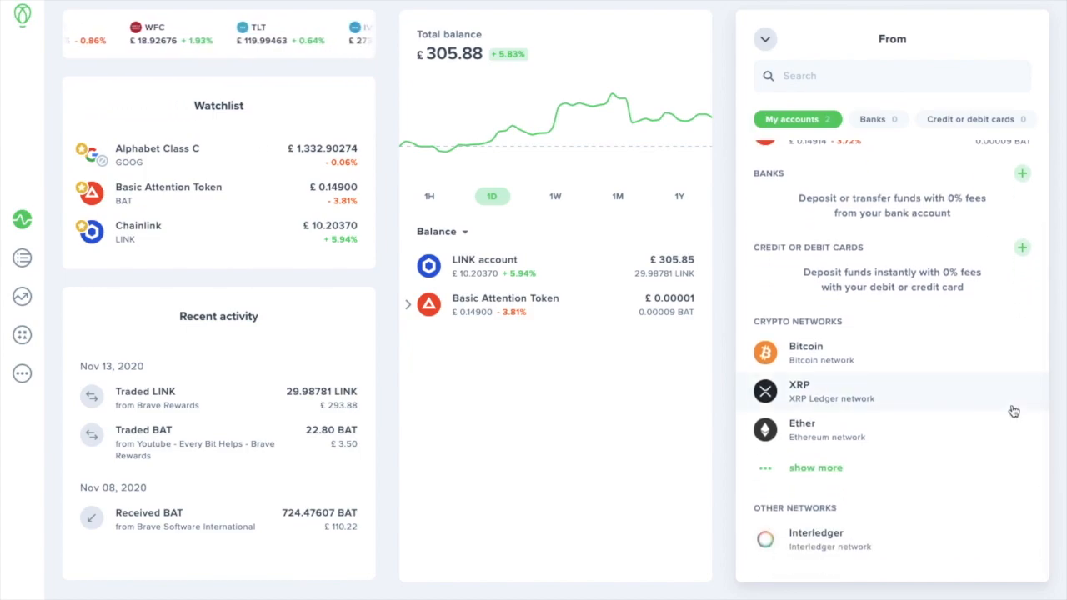
scroll(up, 3)
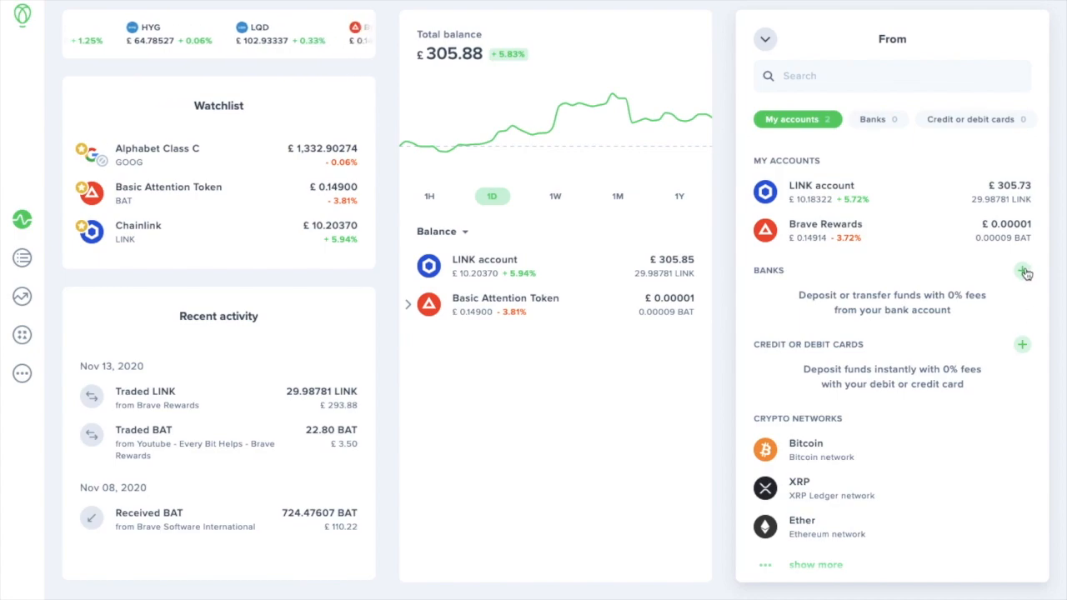
click(1022, 273)
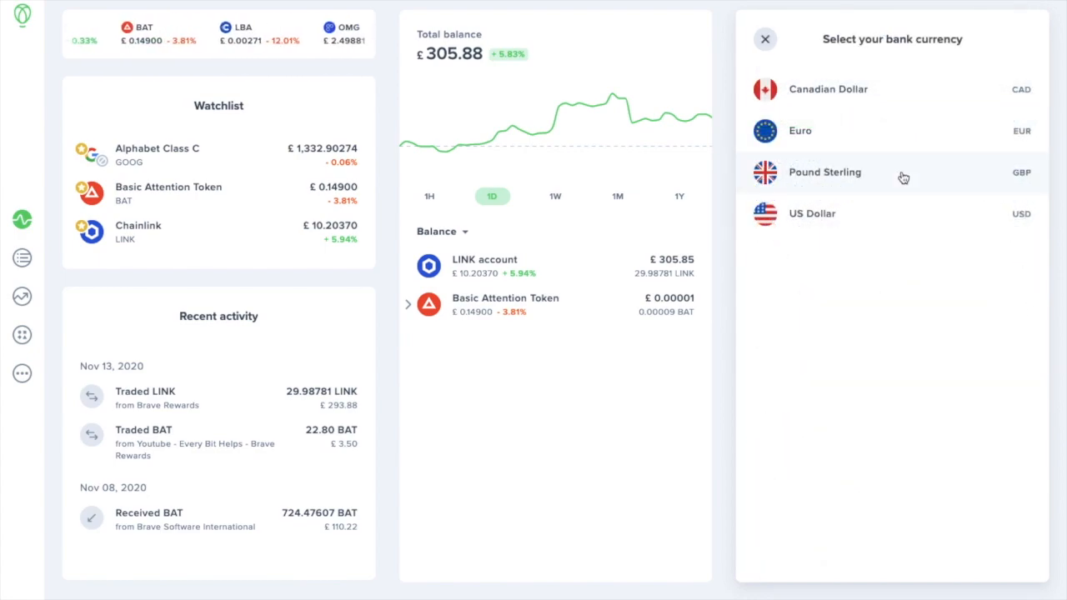
click(824, 172)
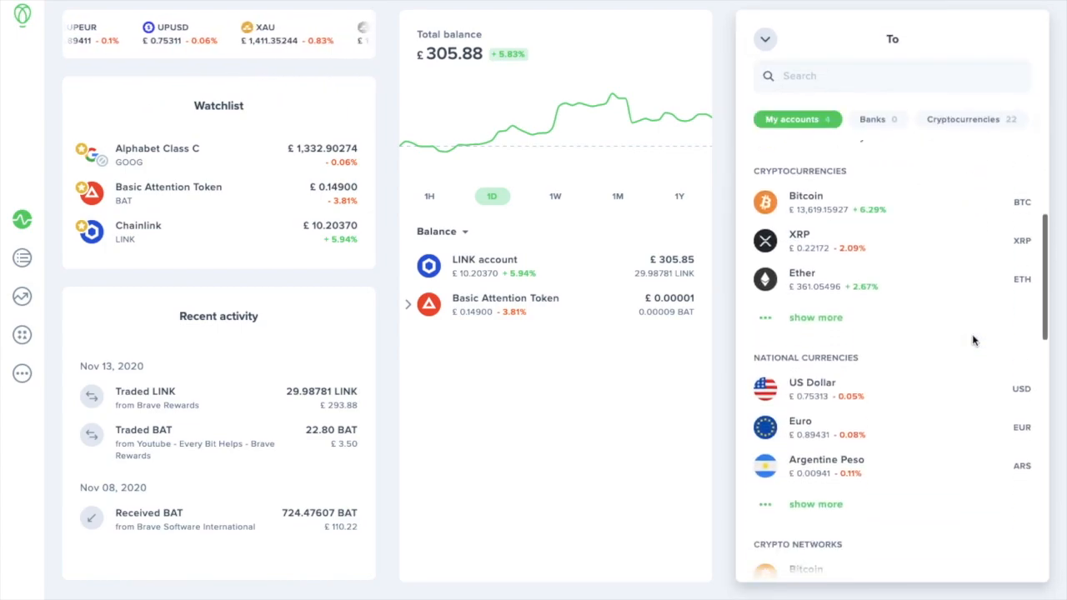
Choose the Bitcoin account as the destination to show the pound bank deposit payment details.
click(962, 119)
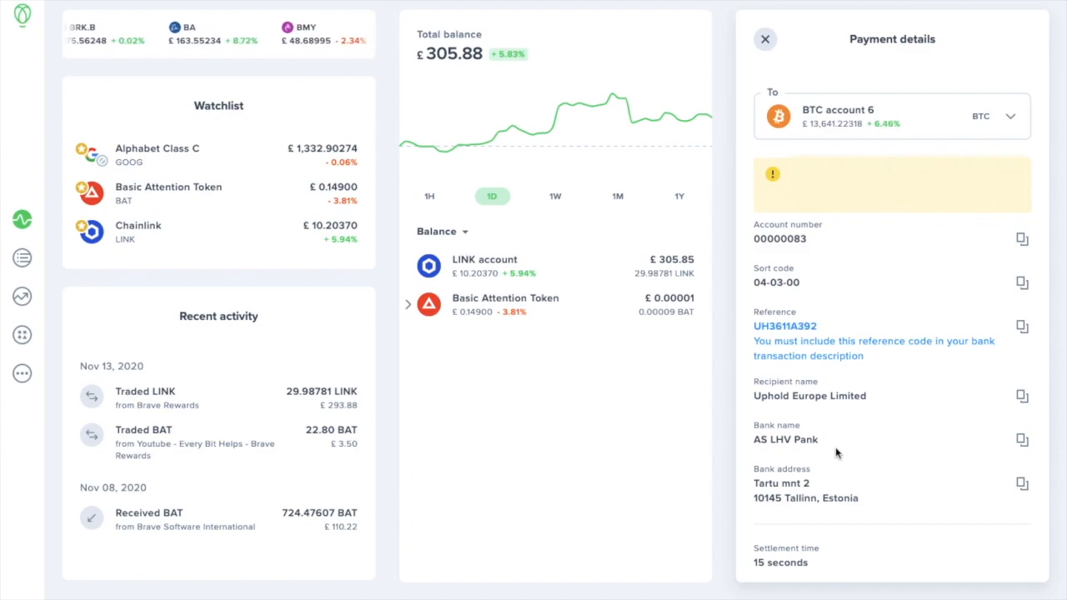
Scroll the personal Service Fees page showing 0% deposit fees and typical crypto spreads.
scroll(down, 3)
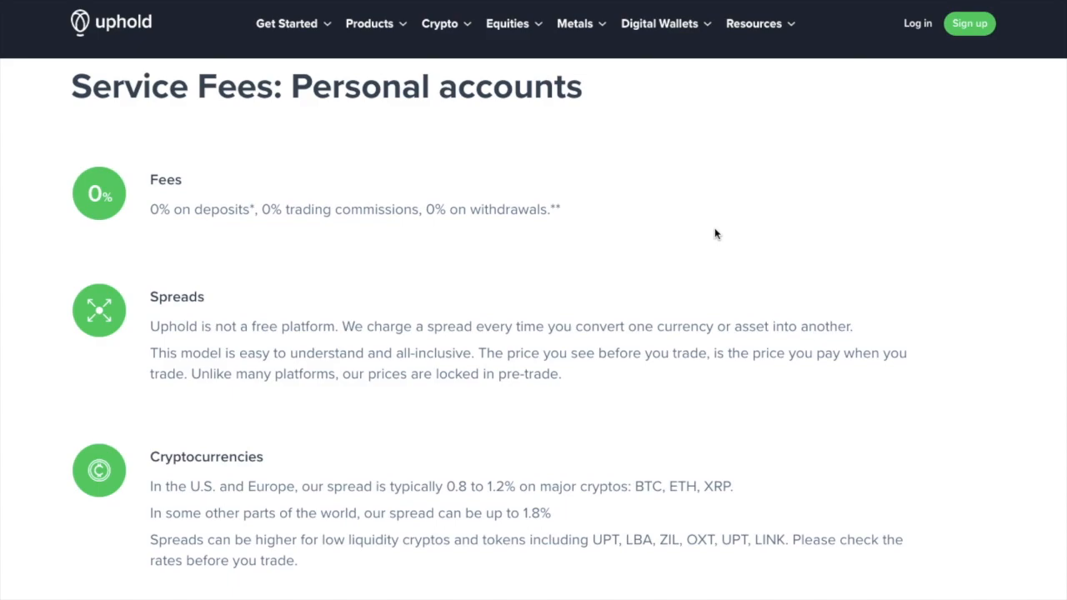
Scroll the To list through the Cryptocurrencies and National currencies sections.
scroll(down, 3)
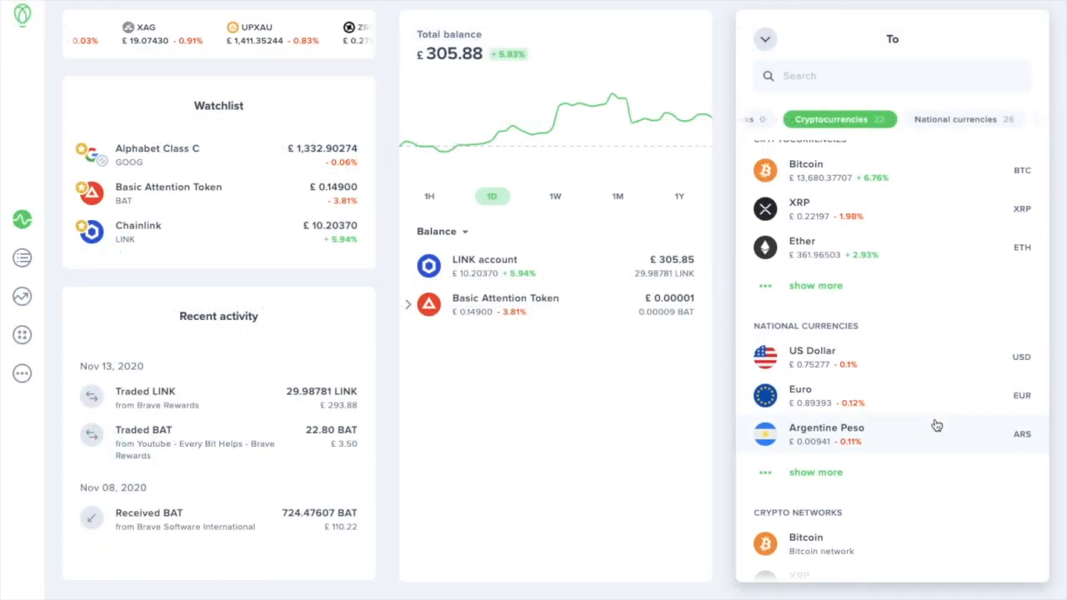
Scroll the To picker down to the Metals section and select Universal Gold.
scroll(down, 3)
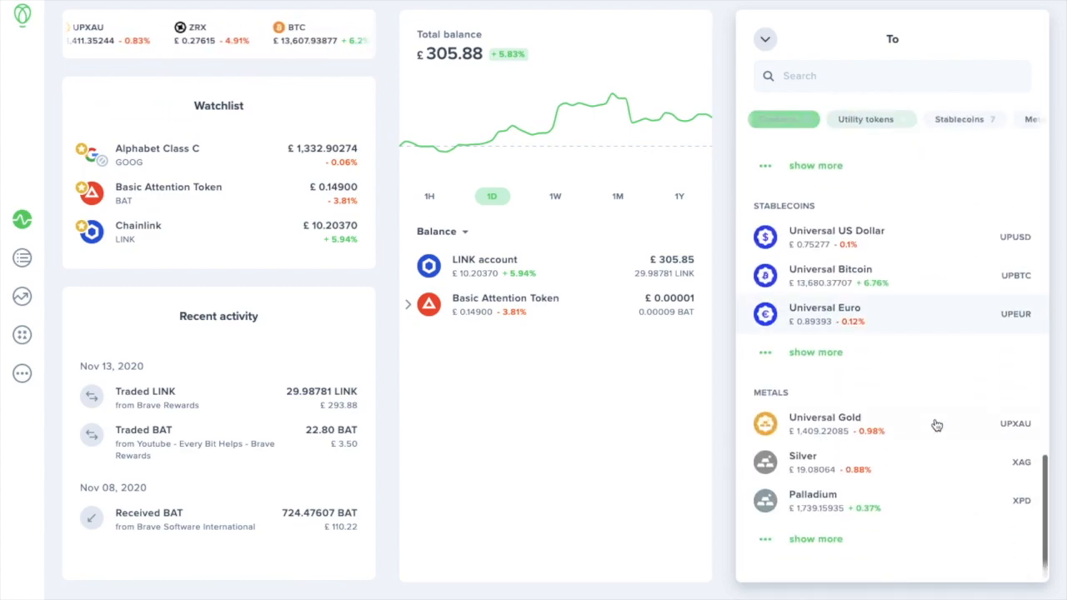
click(866, 119)
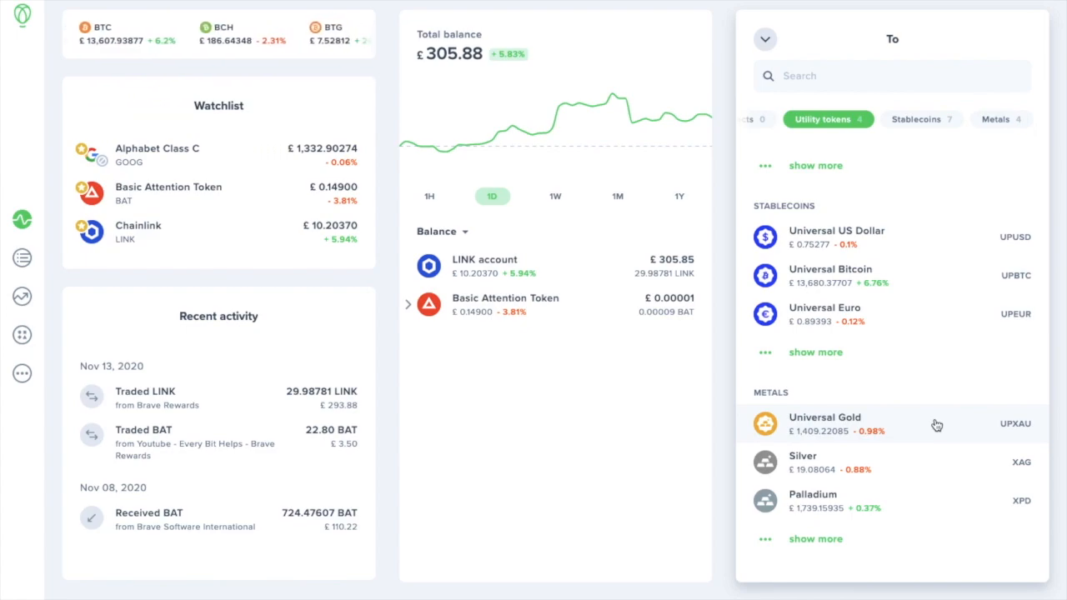
scroll(left, 3)
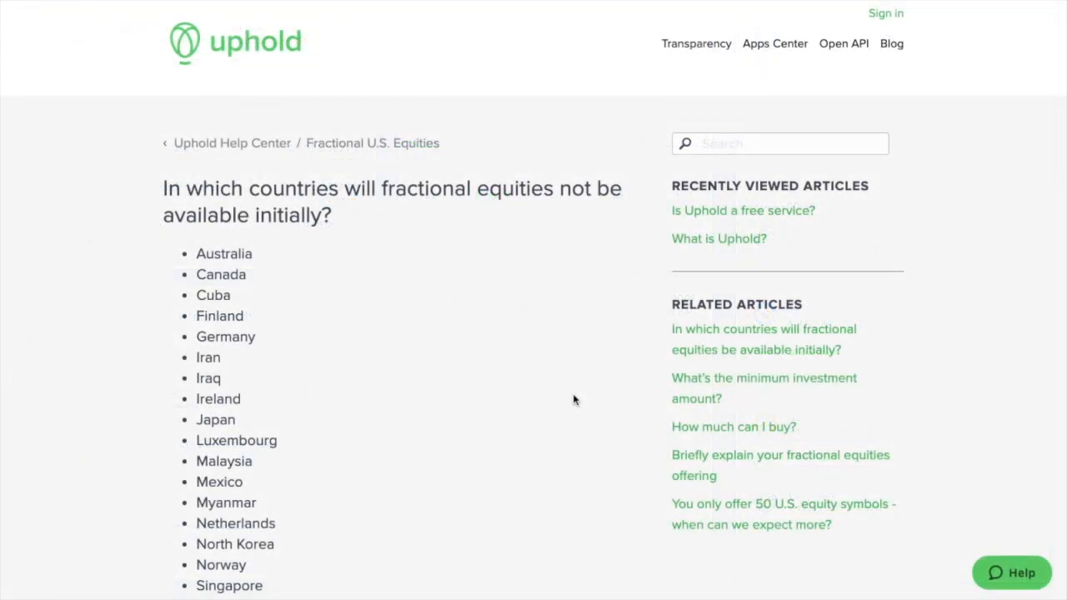
Scroll to the end of the Help Center list of countries without fractional equities.
scroll(down, 3)
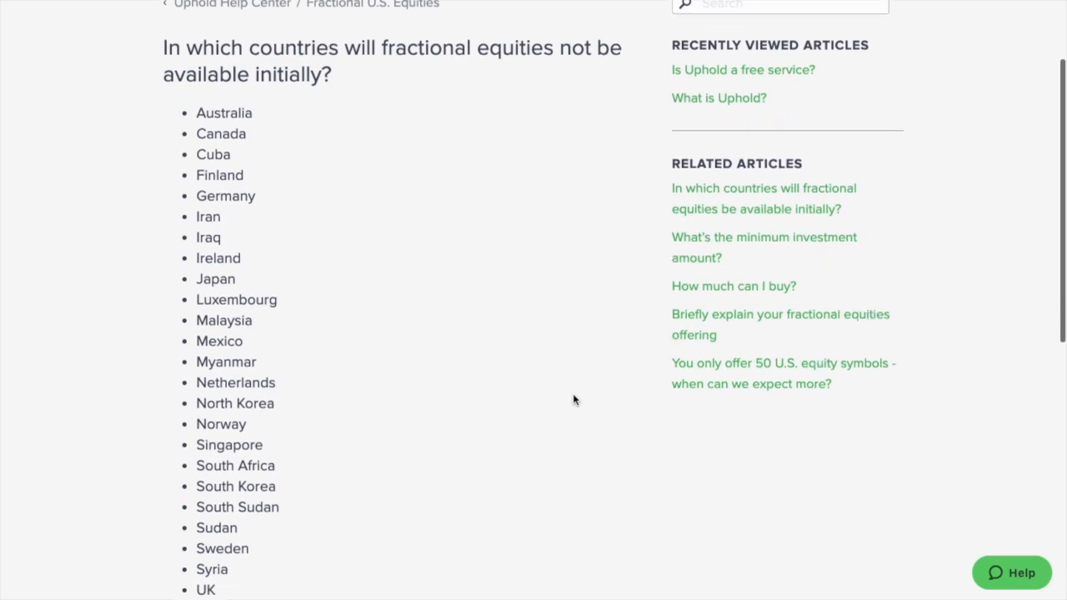
scroll(down, 3)
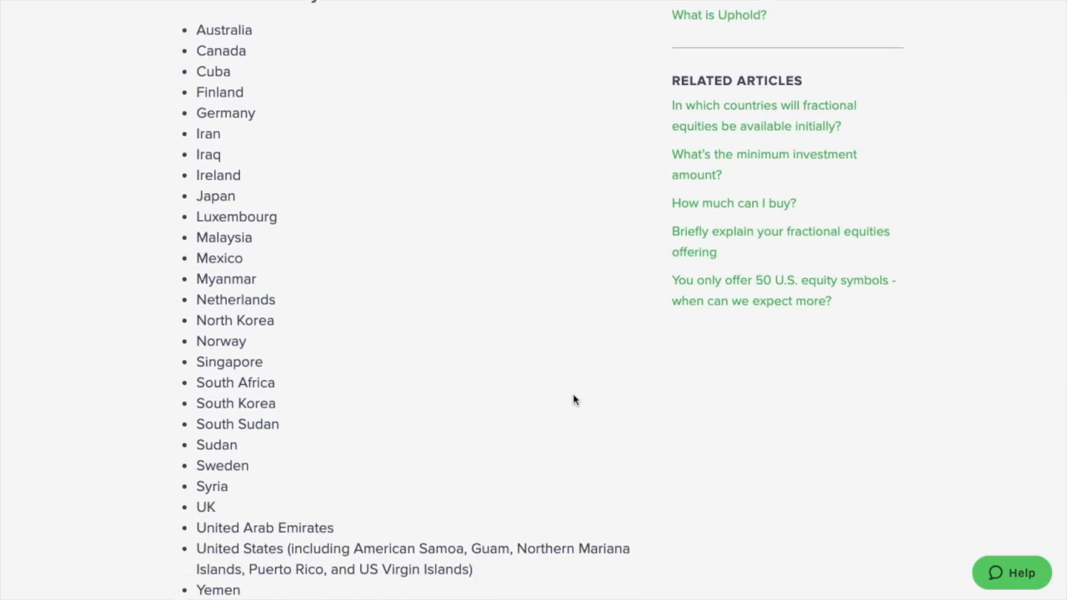
scroll(down, 3)
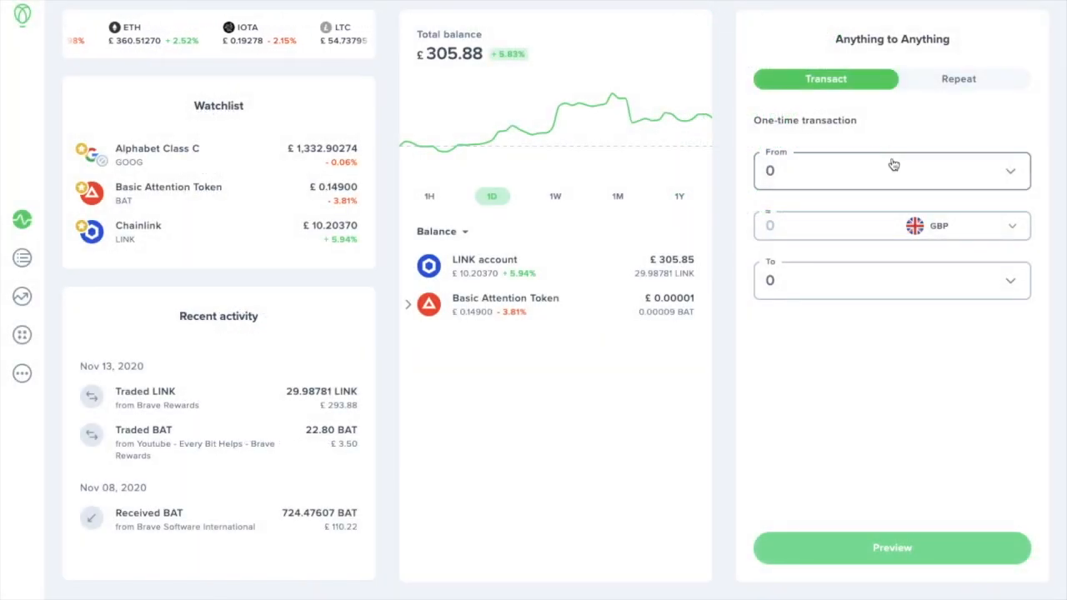
Pick the LINK account as the conversion source, converting to Bitcoin.
click(891, 171)
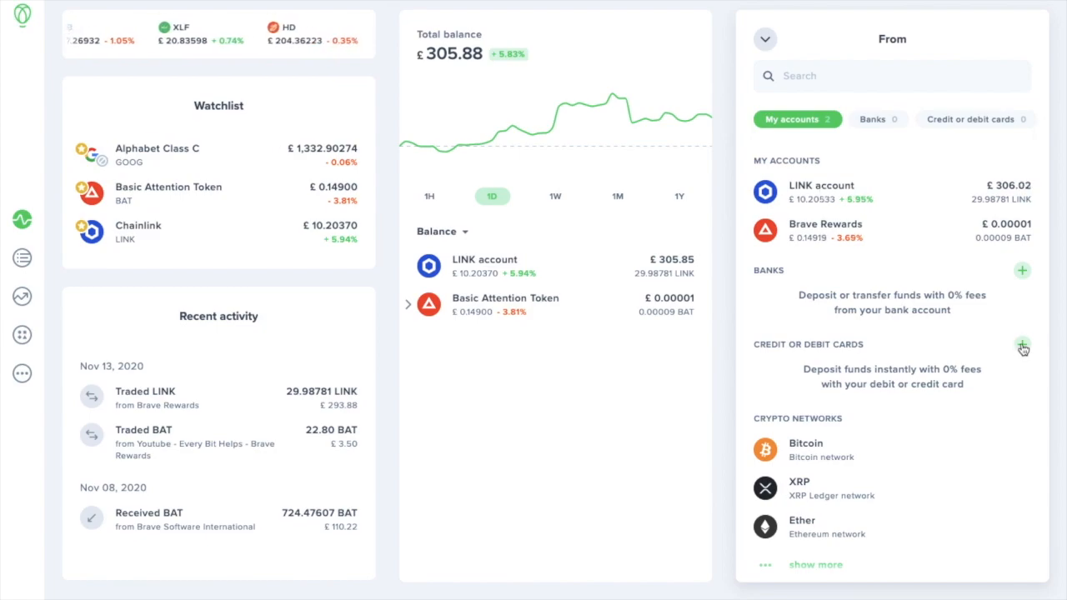
click(1021, 348)
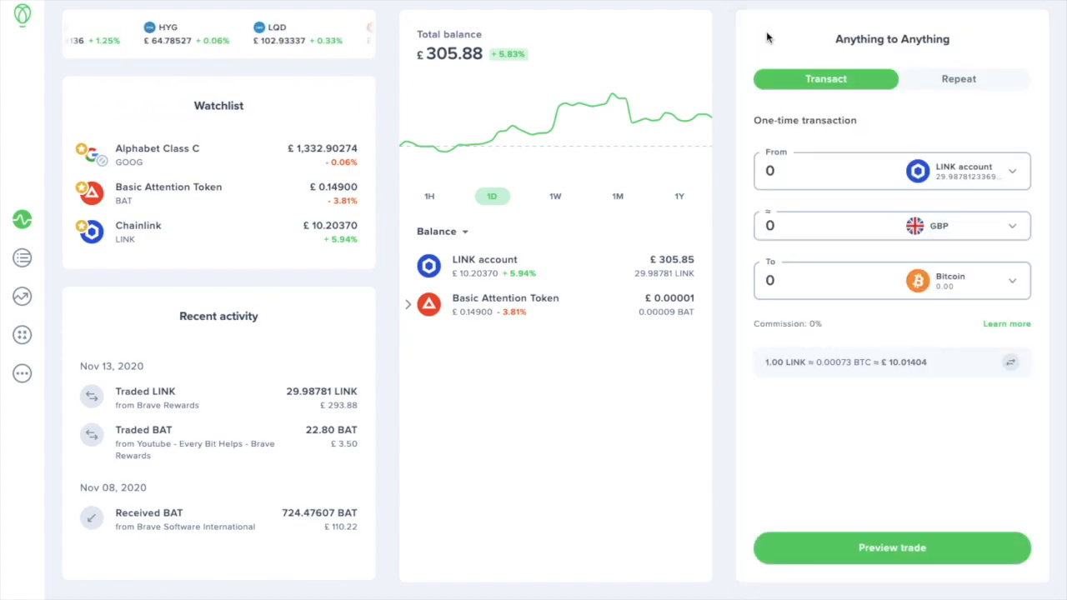
Target Universal Gold, enter £20 to see the gold equivalent, then clear the amounts.
scroll(left, 3)
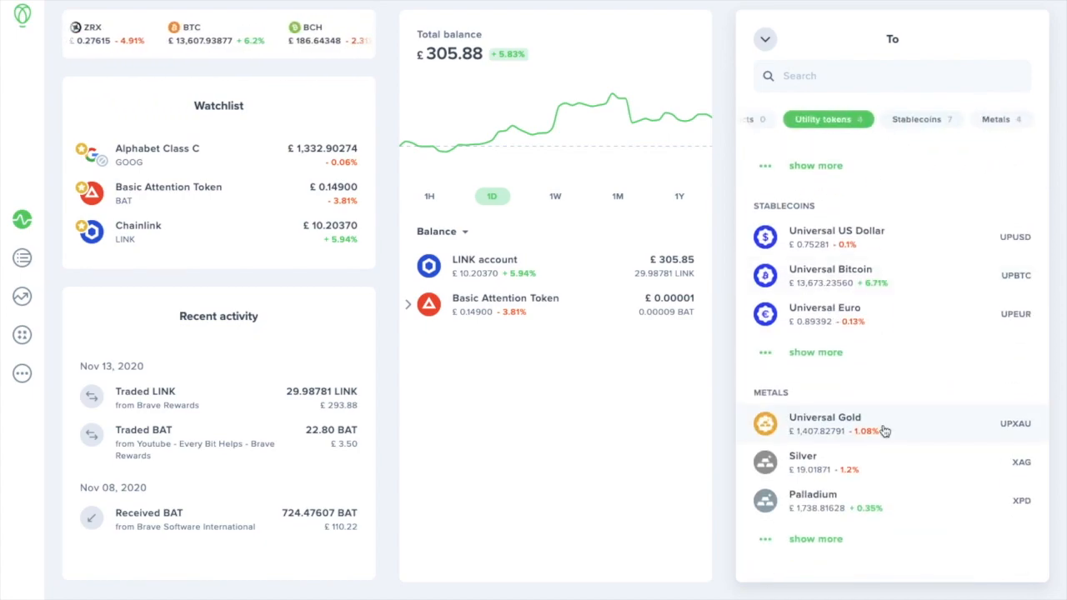
click(824, 423)
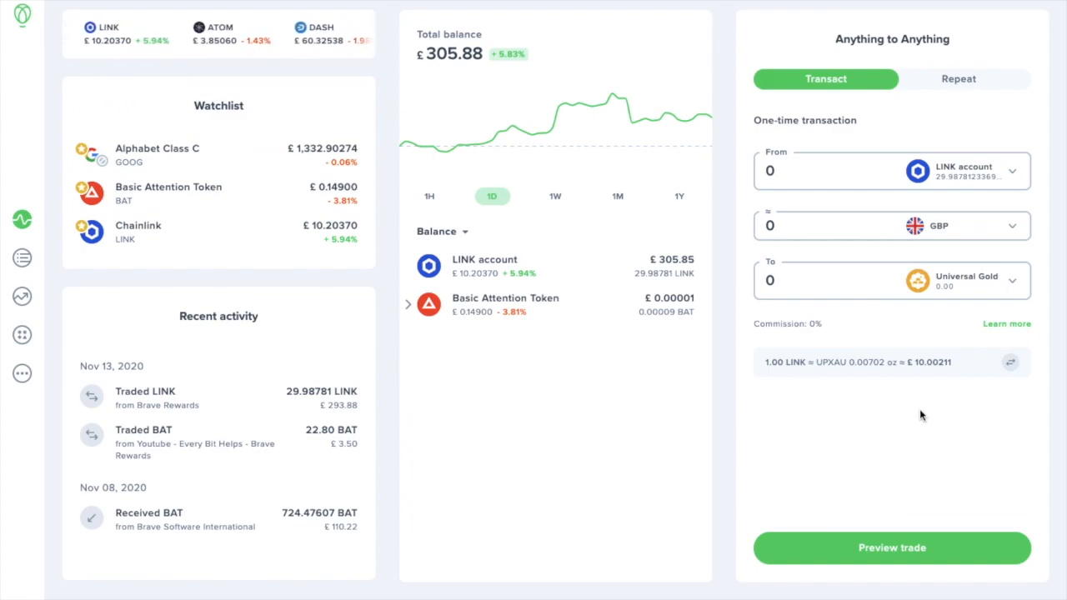
click(833, 225)
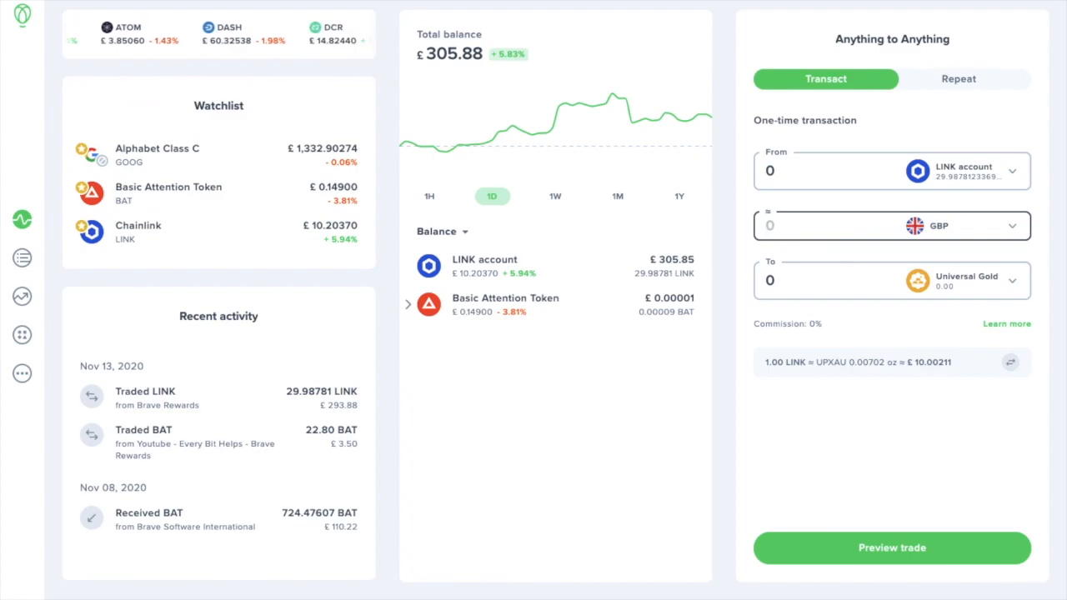
text(20)
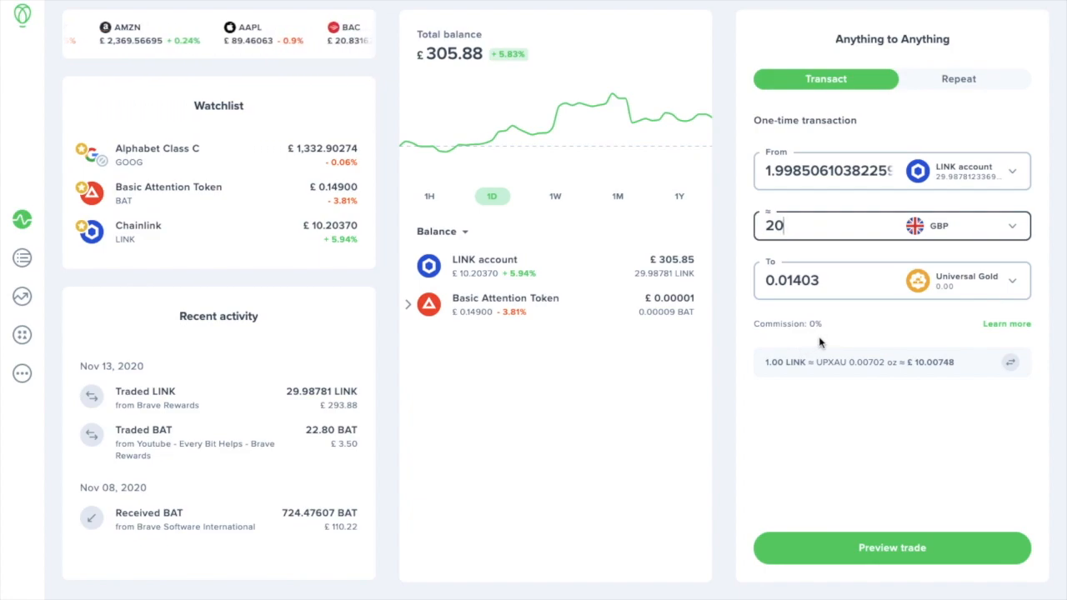
click(1009, 362)
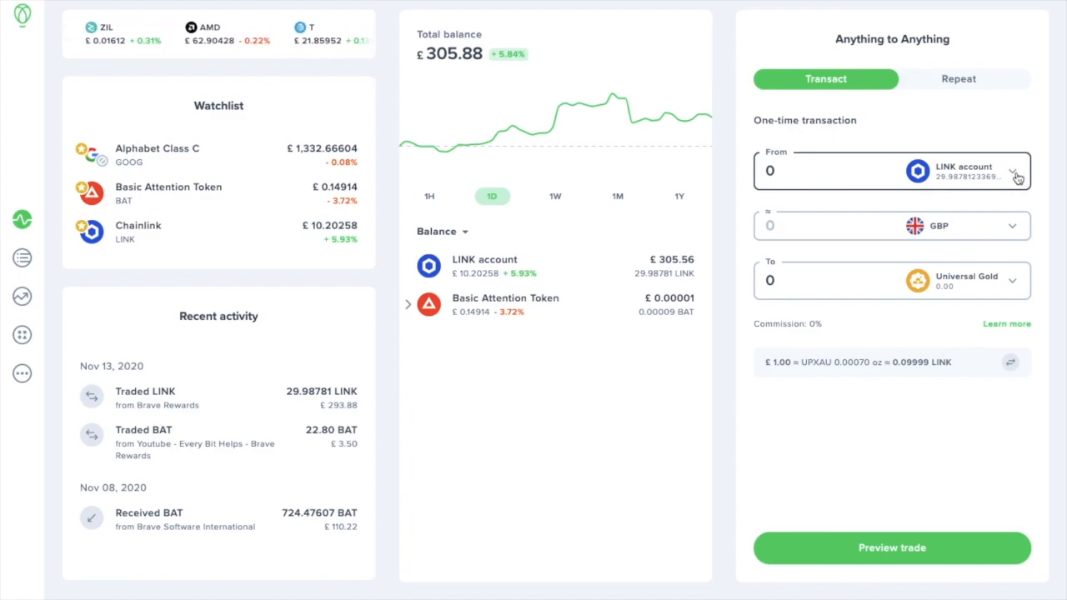
Send 20 LINK to a Chainlink Ethereum network wallet and preview the withdrawal.
click(1010, 171)
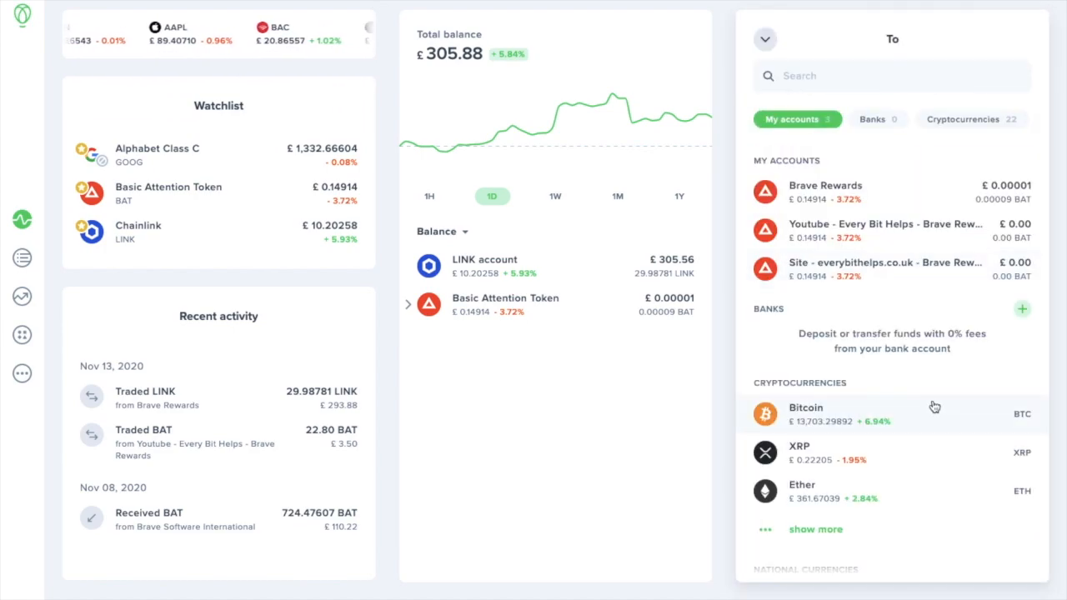
scroll(down, 3)
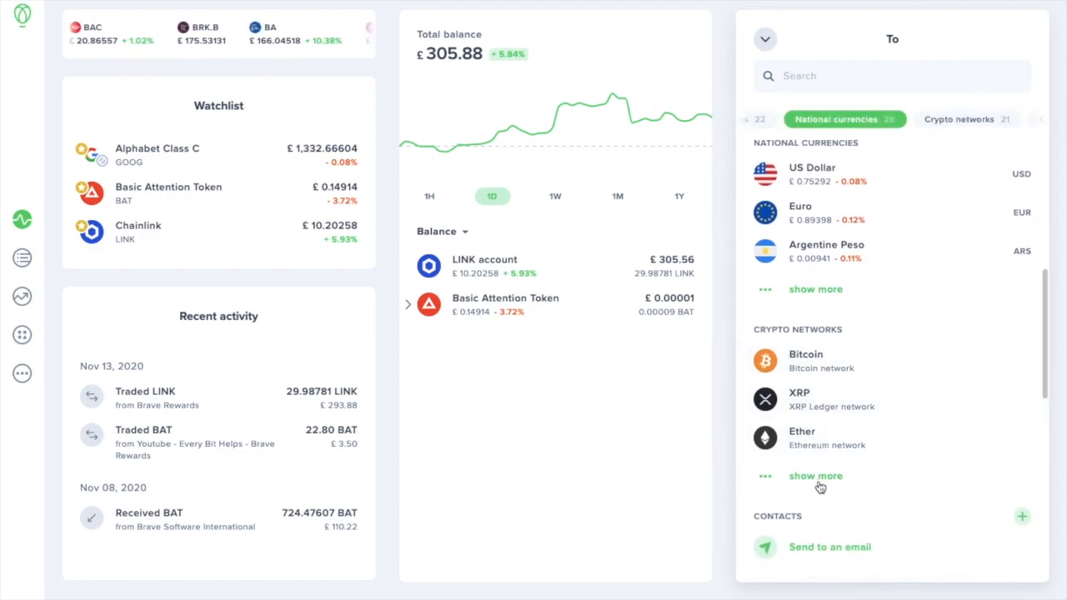
click(815, 475)
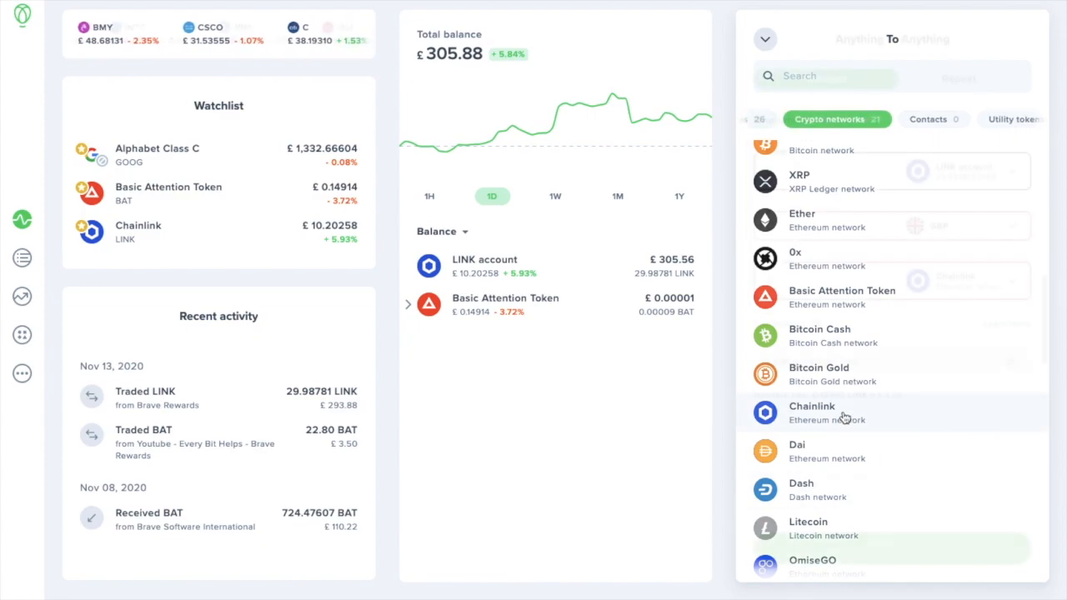
click(812, 412)
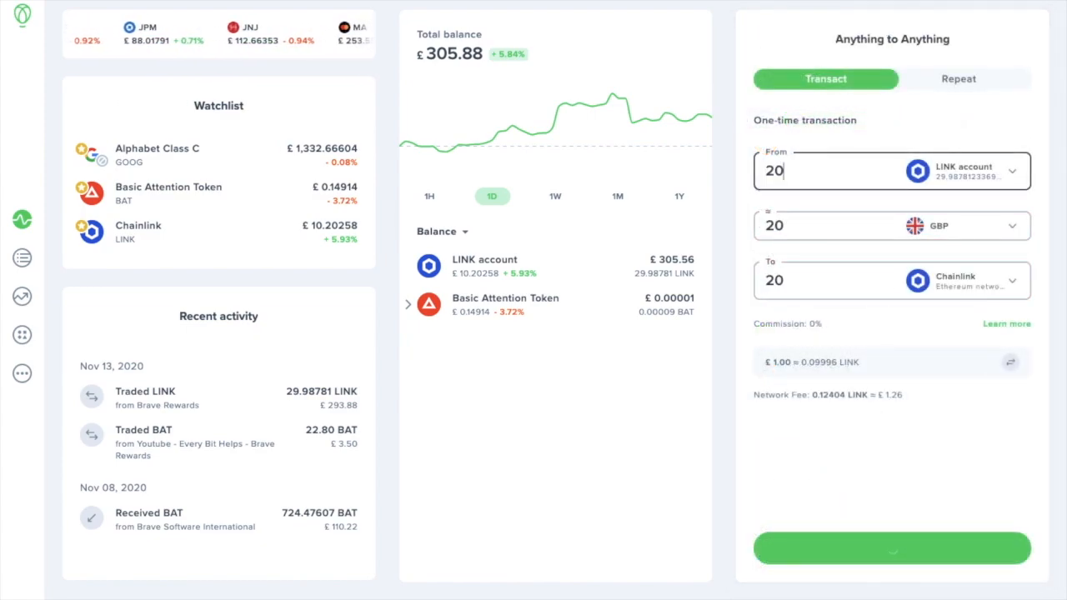
click(891, 547)
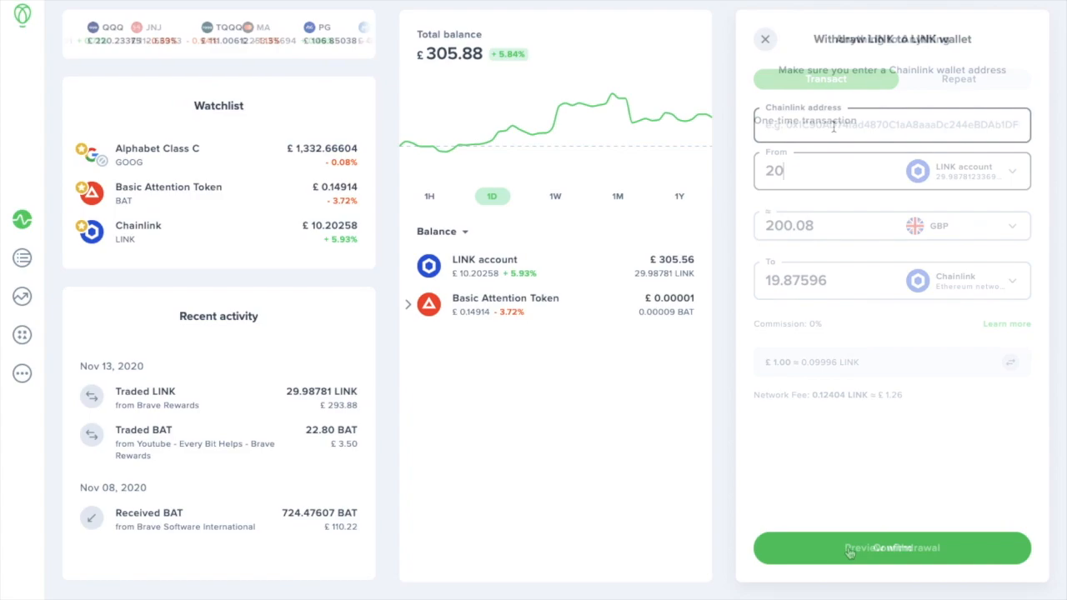
click(892, 547)
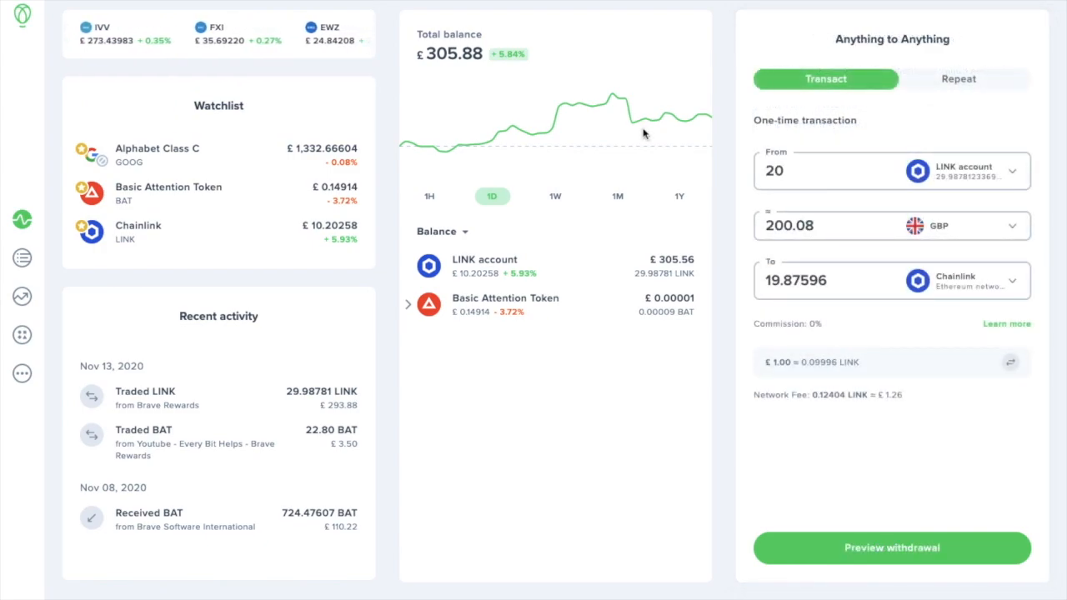
mouse_move(23, 257)
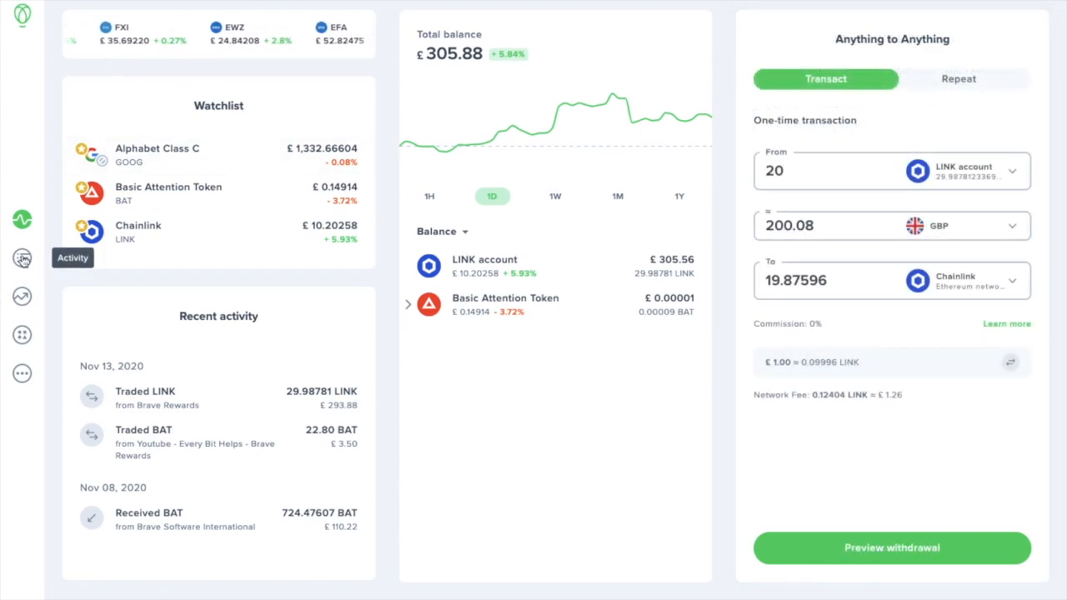
Open the Activity history and bring up the emailed transaction history report.
click(21, 258)
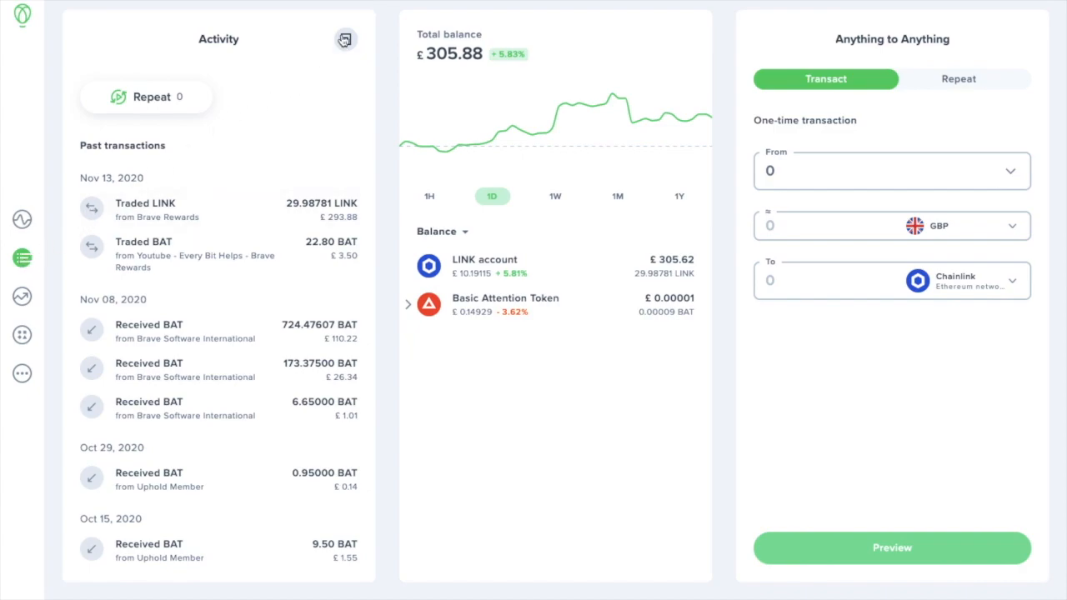
click(345, 39)
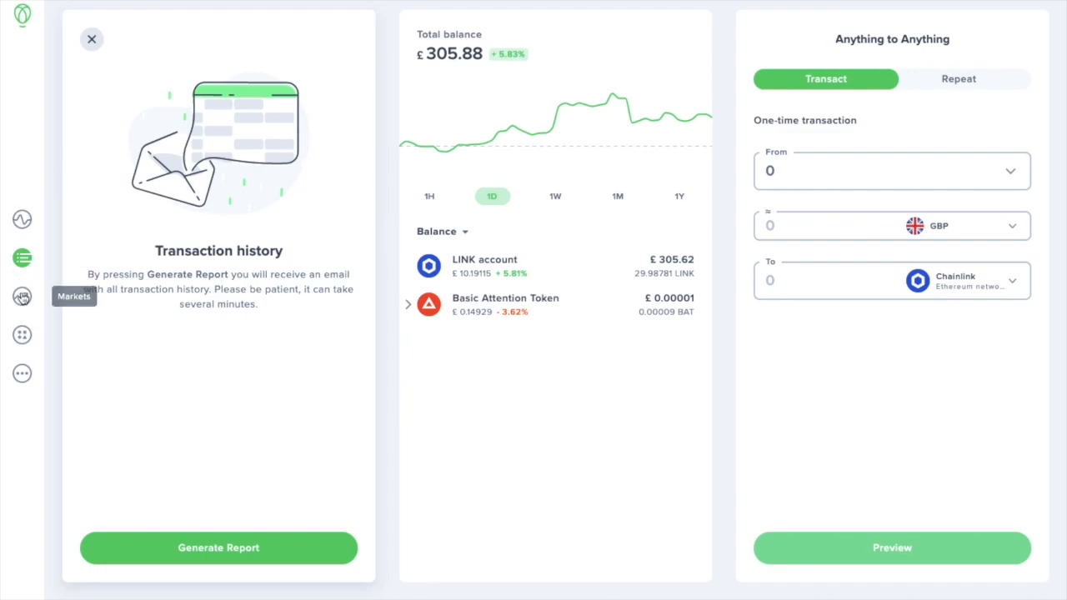
Browse Markets, search 'eth', and star Ether to add it to the watchlist.
click(22, 296)
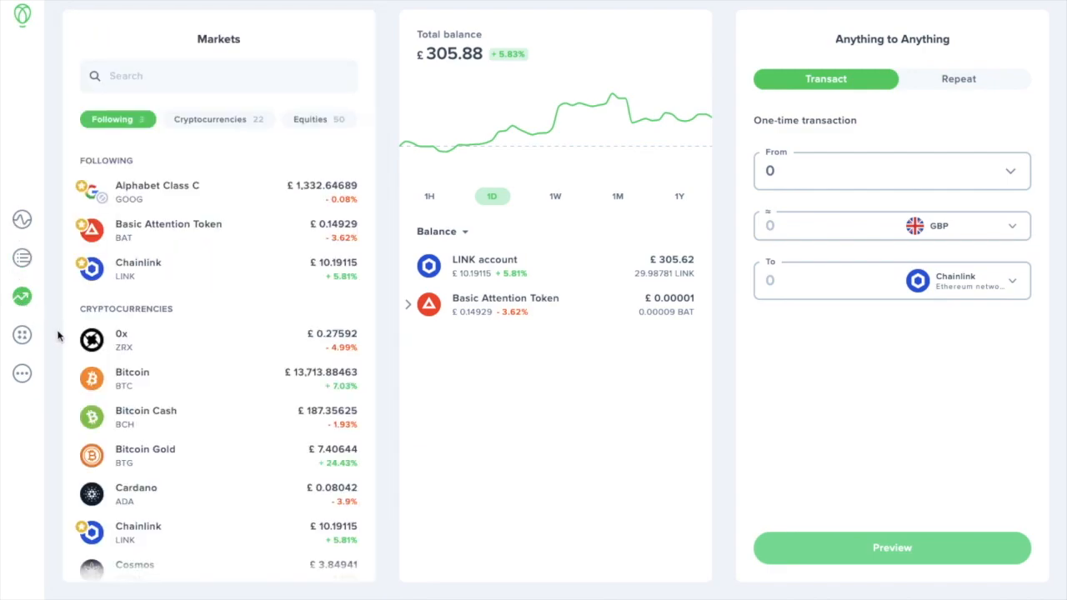
scroll(down, 3)
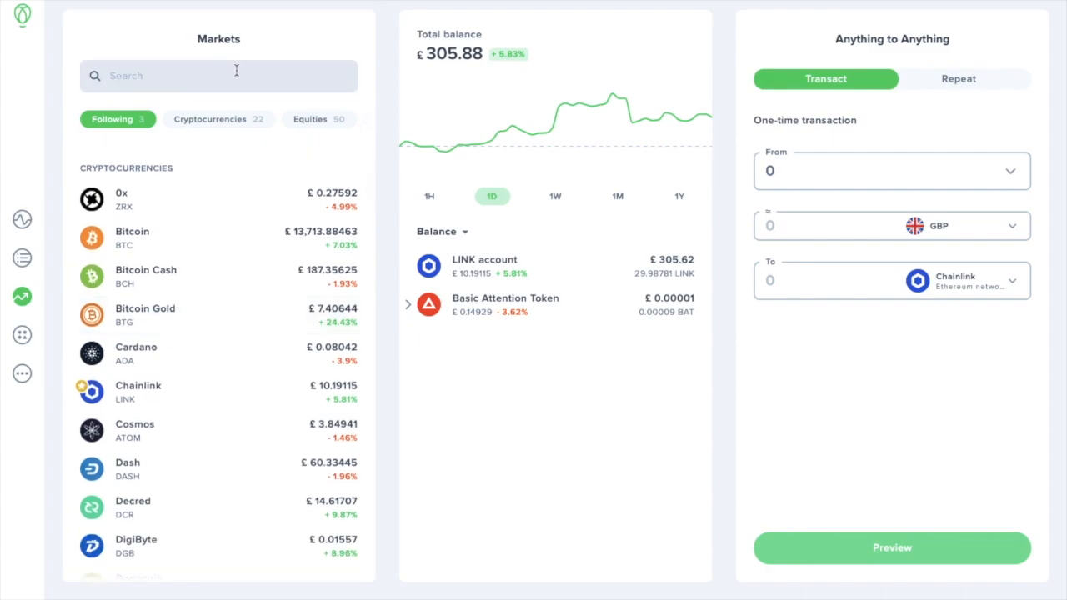
text(eth)
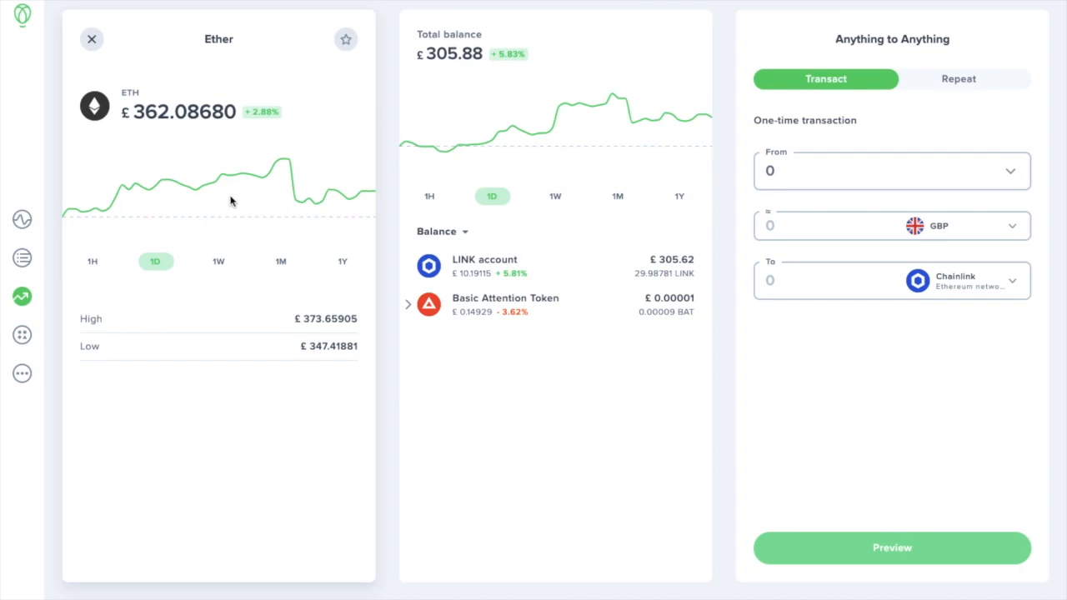
mouse_move(165, 146)
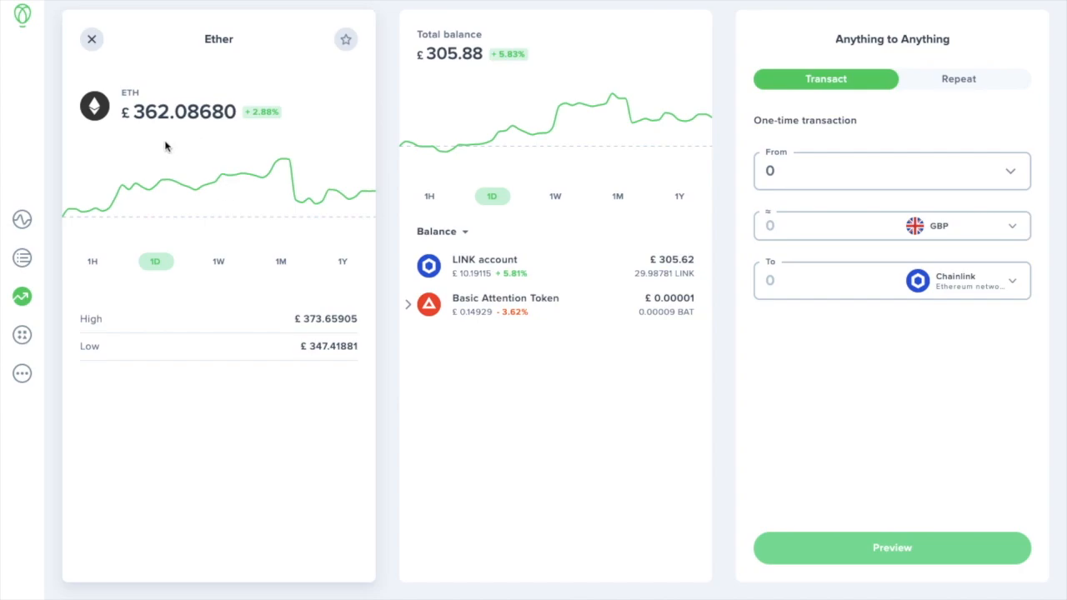
mouse_move(192, 207)
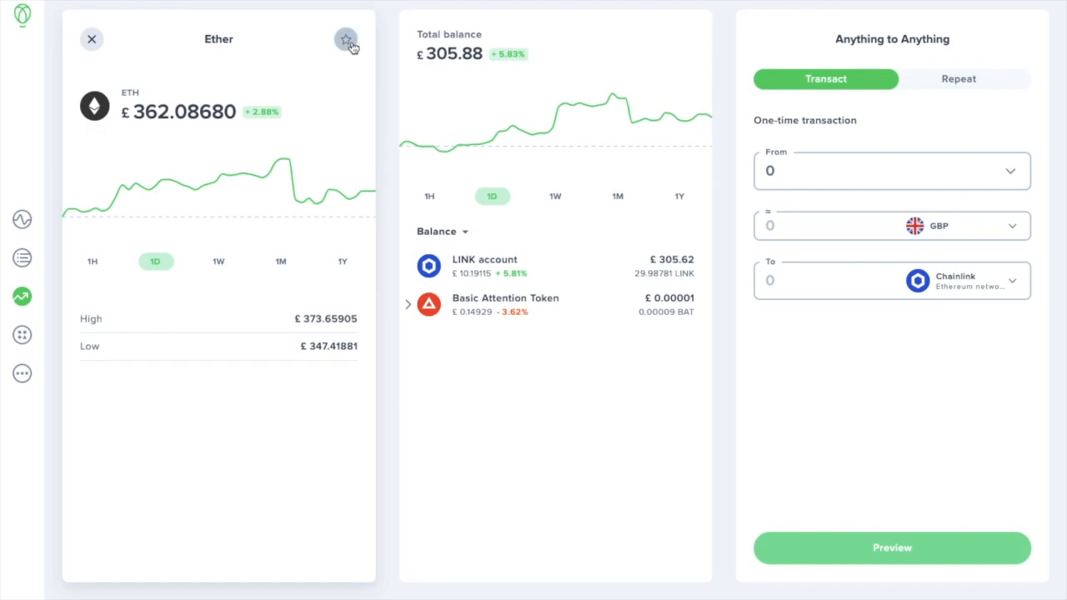
click(345, 38)
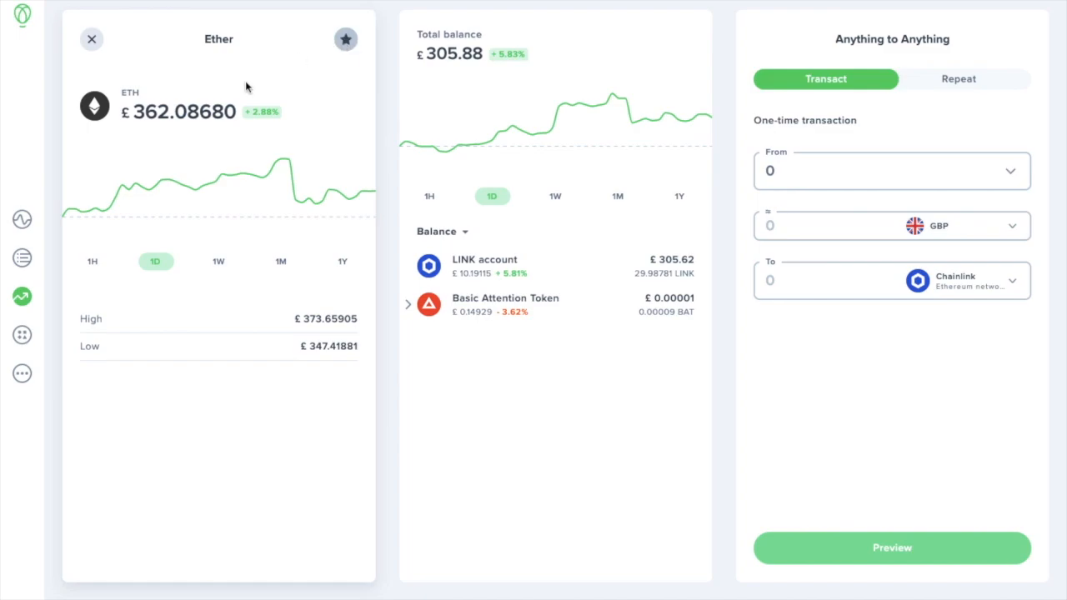
mouse_move(21, 334)
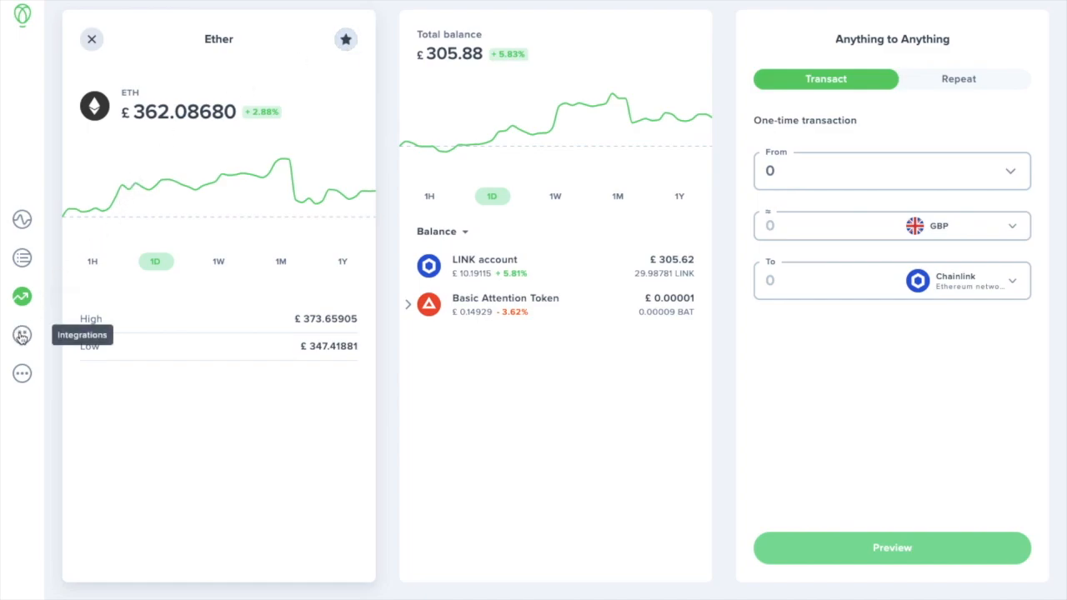
Scroll through the Integrations list, then open the mobile app's Activity tab.
click(21, 335)
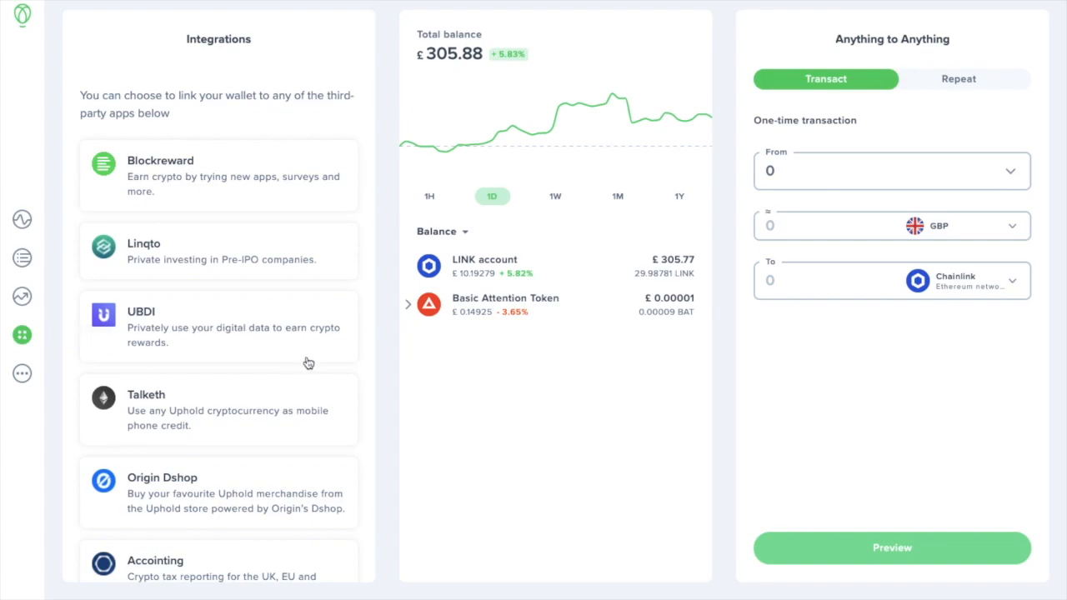
scroll(down, 3)
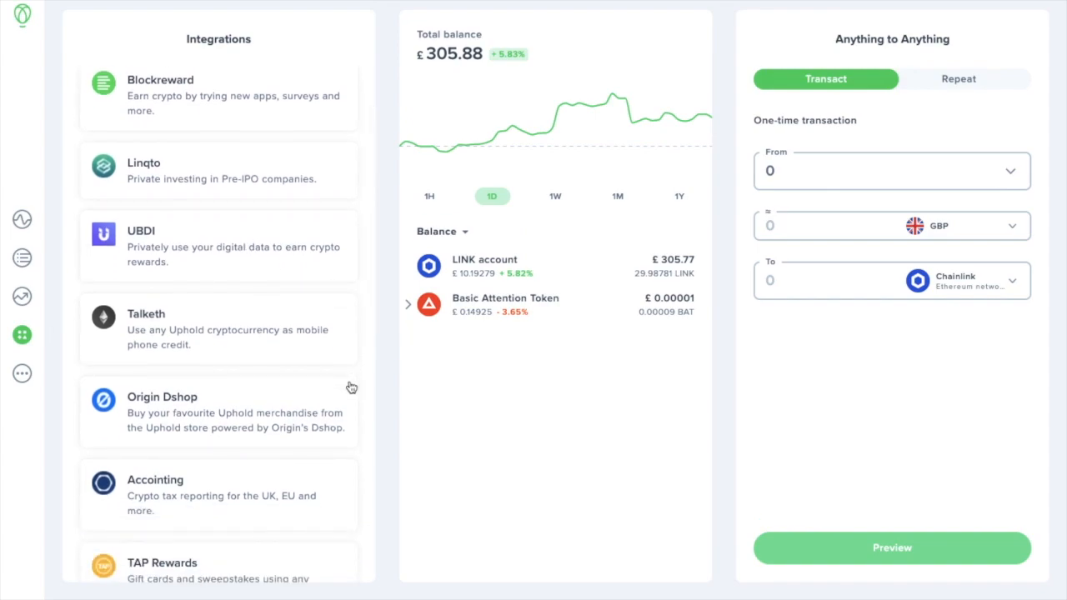
scroll(down, 3)
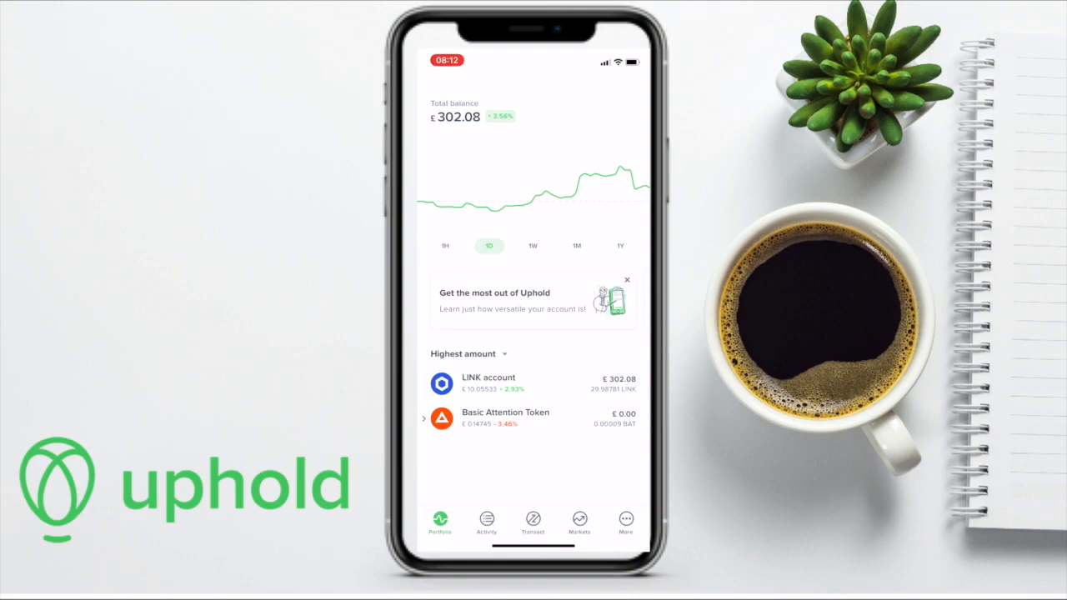
click(487, 521)
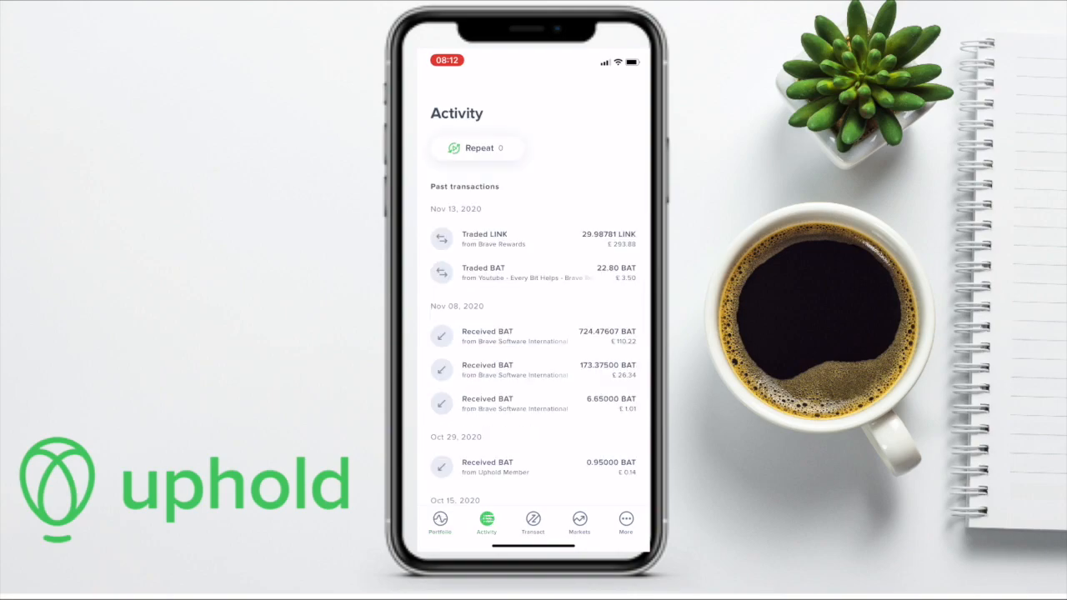